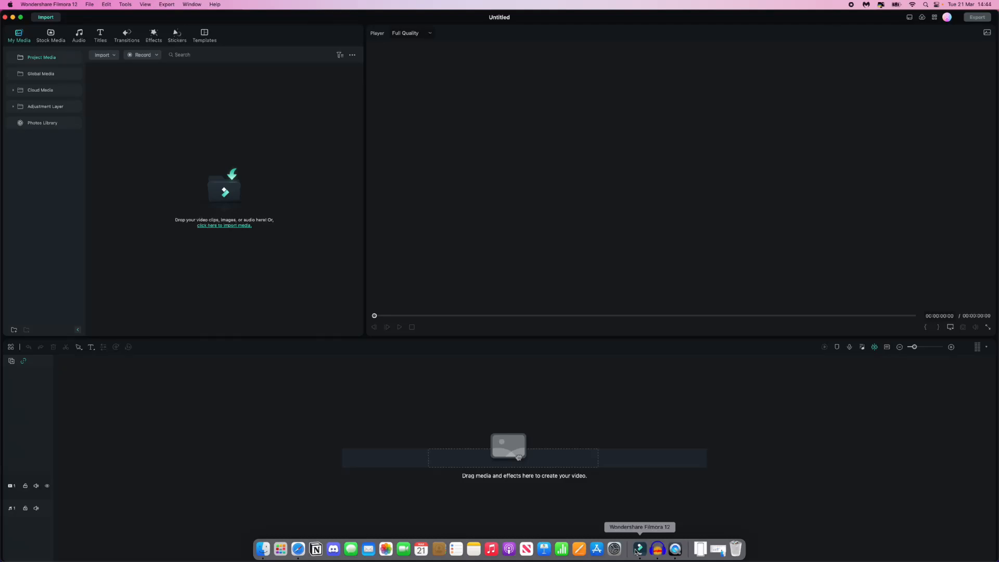
mouse_move(649, 520)
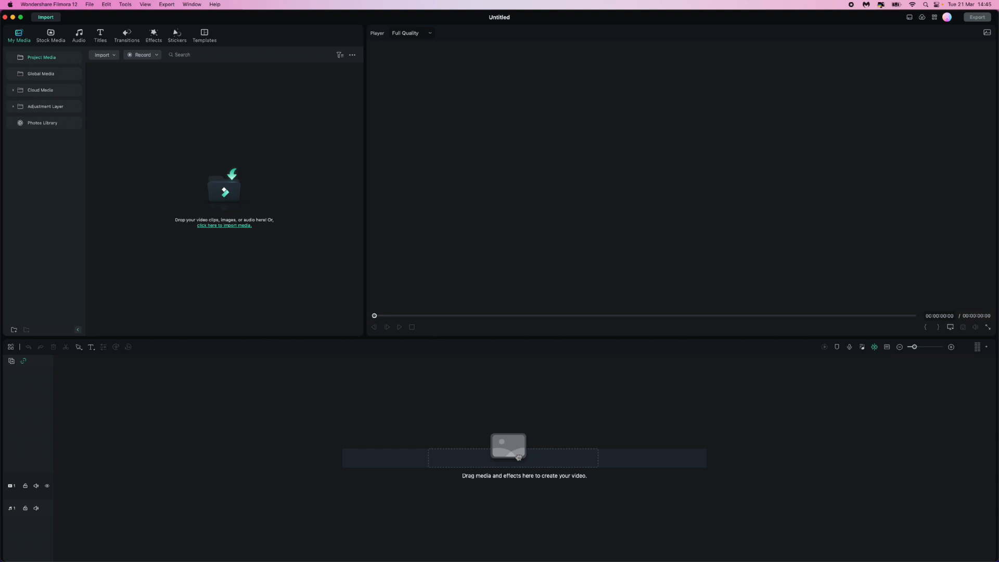
Step: Bring the phone frame PNG and screen-recording MP4 from Downloads into Filmora, then close Finder
left_click(224, 225)
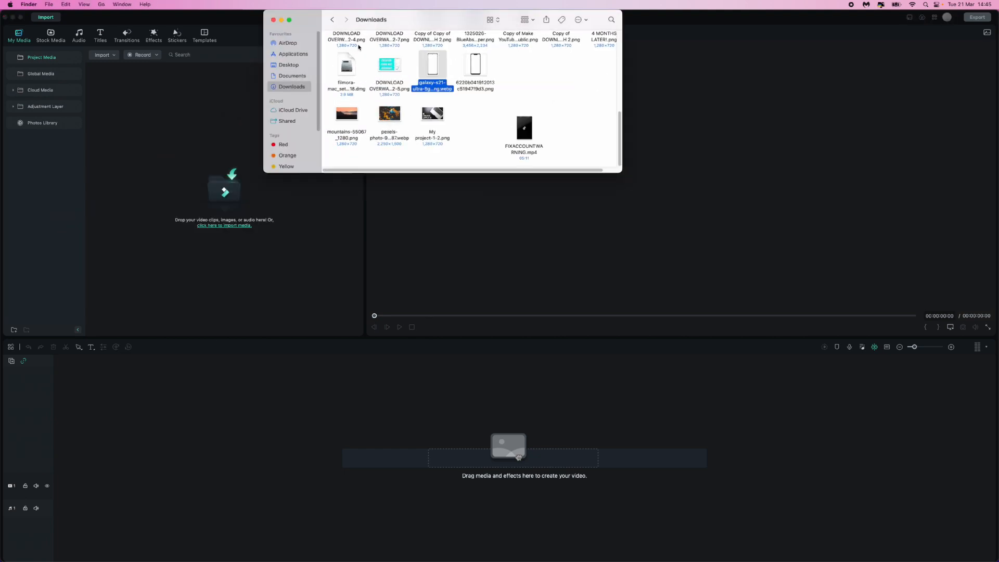
mouse_move(445, 151)
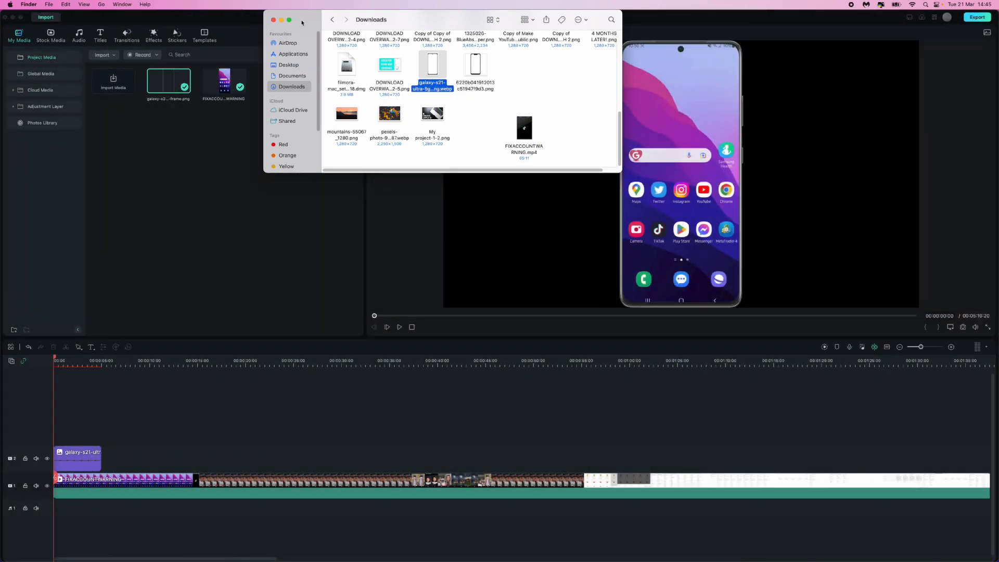
left_click(274, 20)
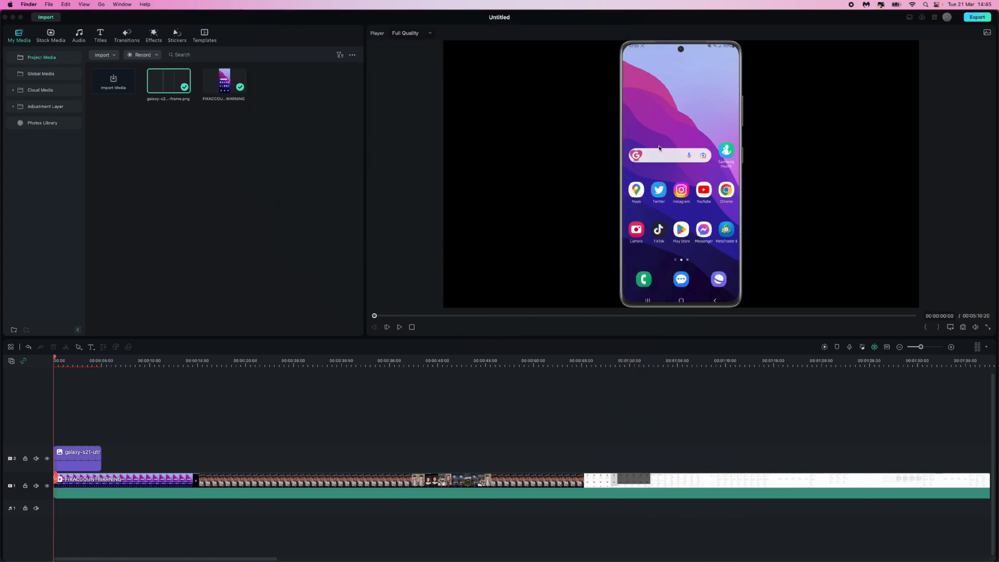
mouse_move(513, 280)
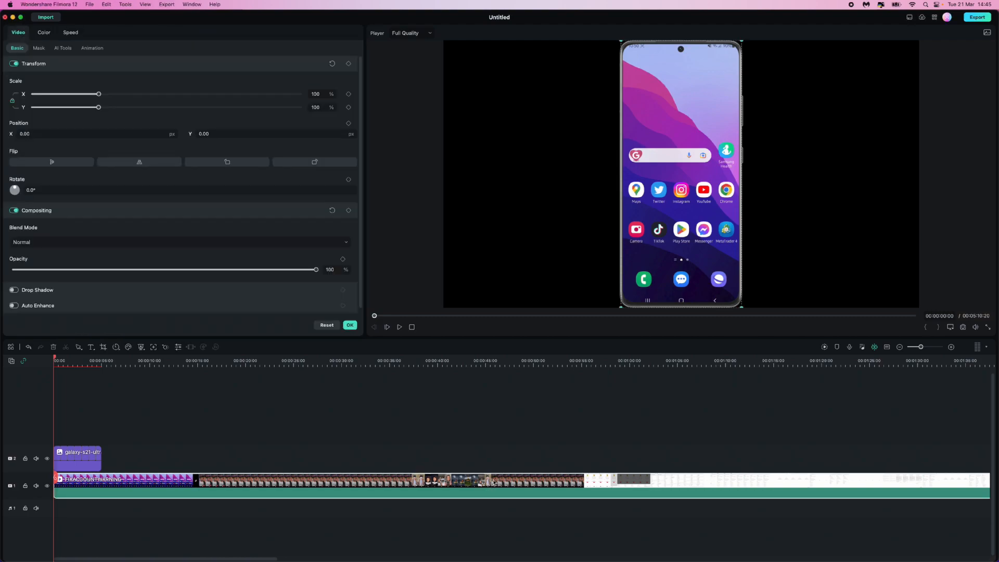
mouse_move(111, 107)
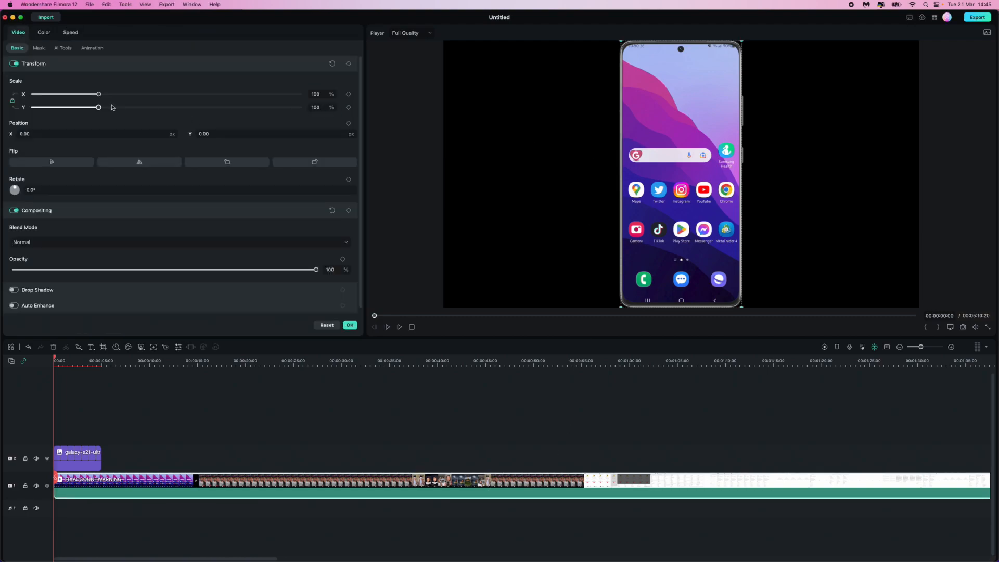
Step: Stretch the phone frame image clip along track 2 to span the video beneath it
left_click_drag(98, 94, 96, 94)
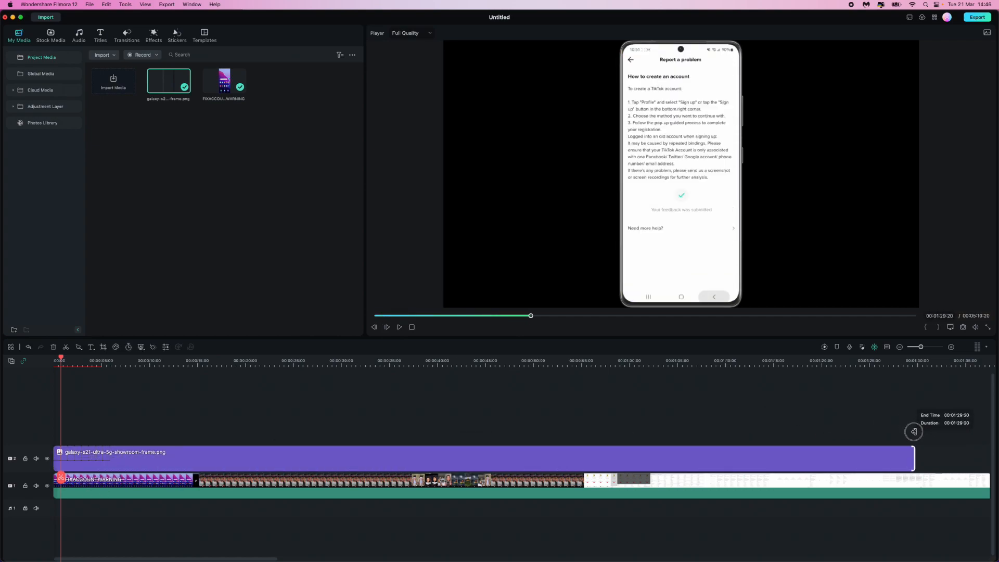
Step: Play and pause the preview to check the recording sits inside the phone mockup
left_click(387, 327)
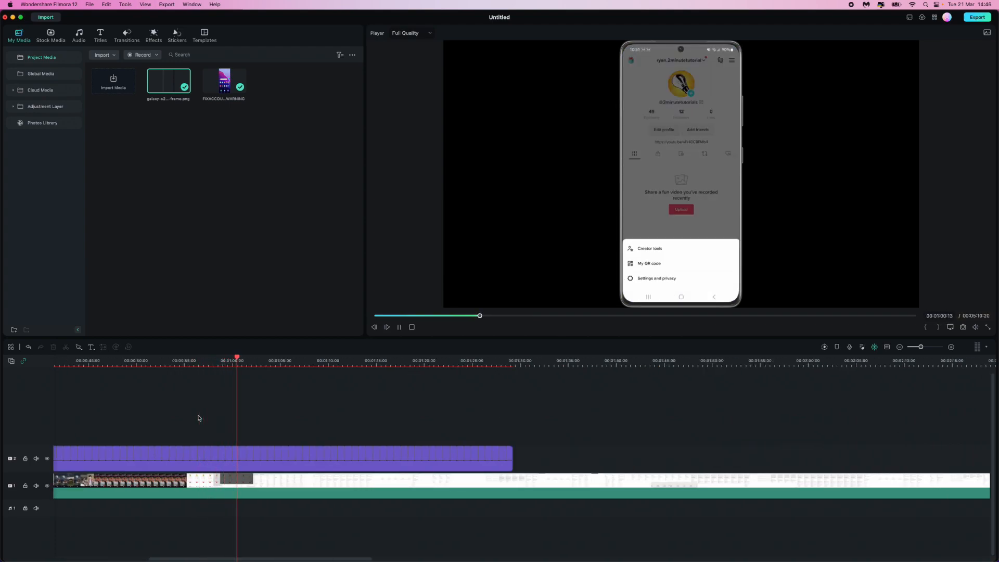
left_click(388, 326)
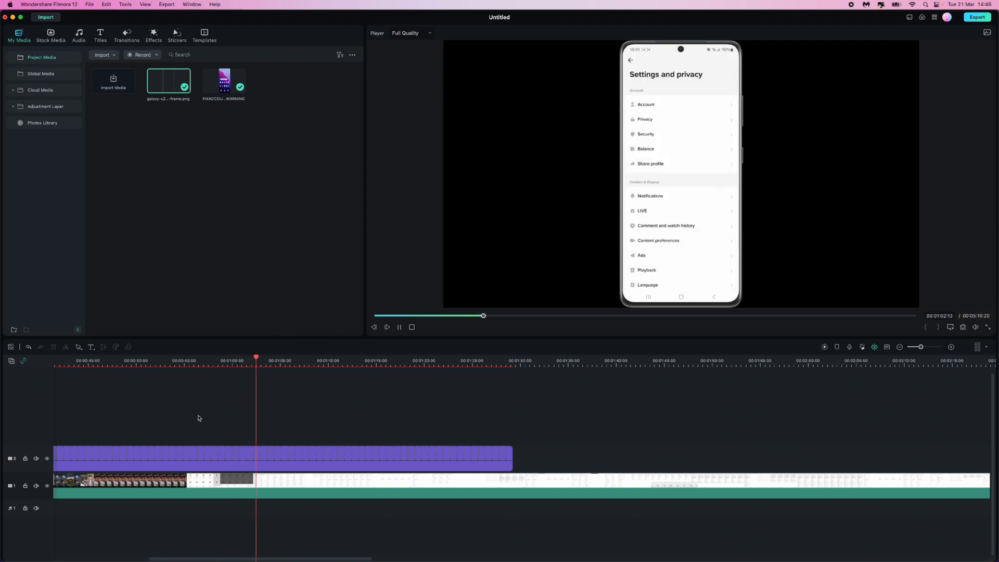